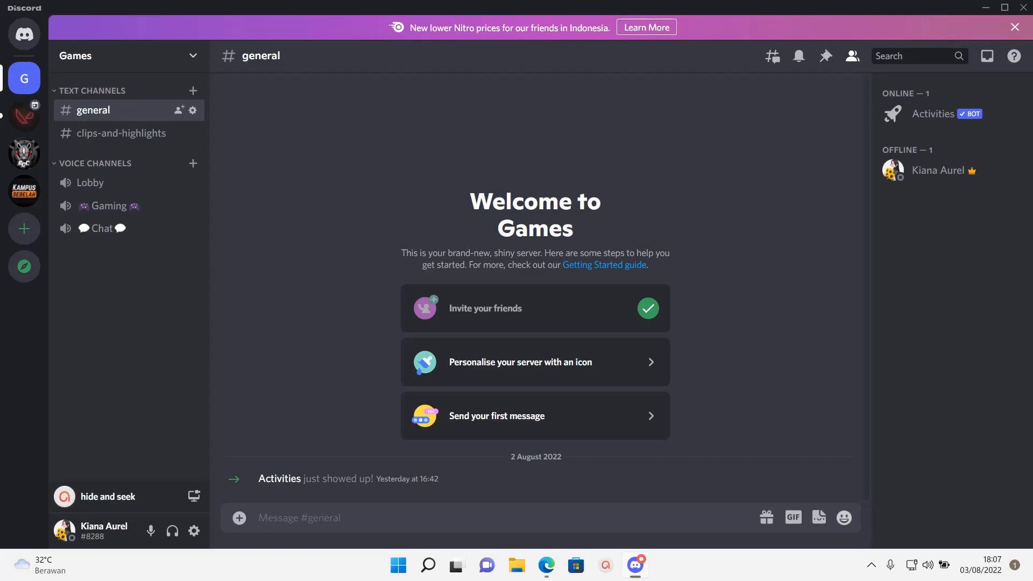
{"action": "mouse_move", "coordinate": [752, 411]}
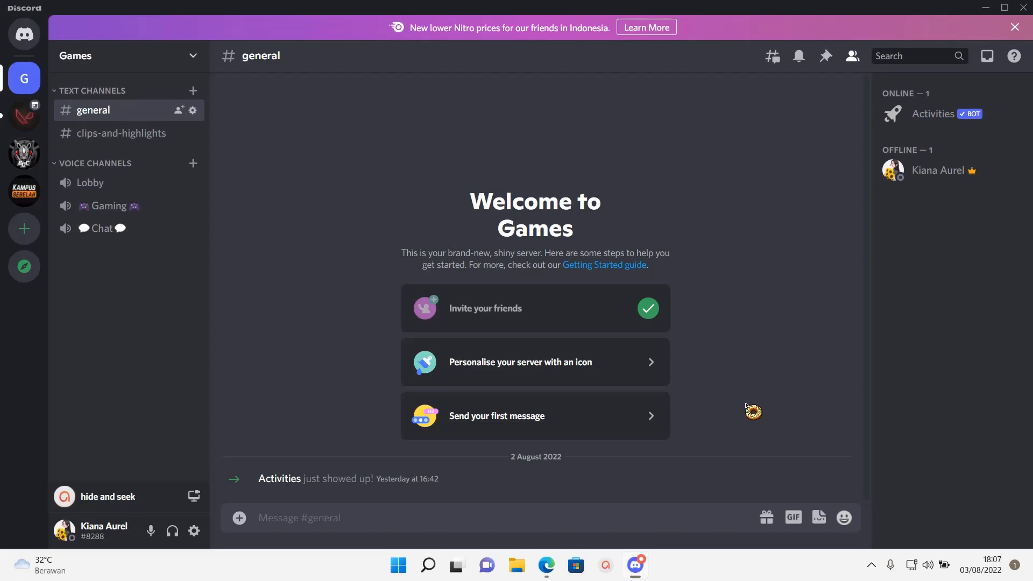
{"action": "mouse_move", "coordinate": [312, 288]}
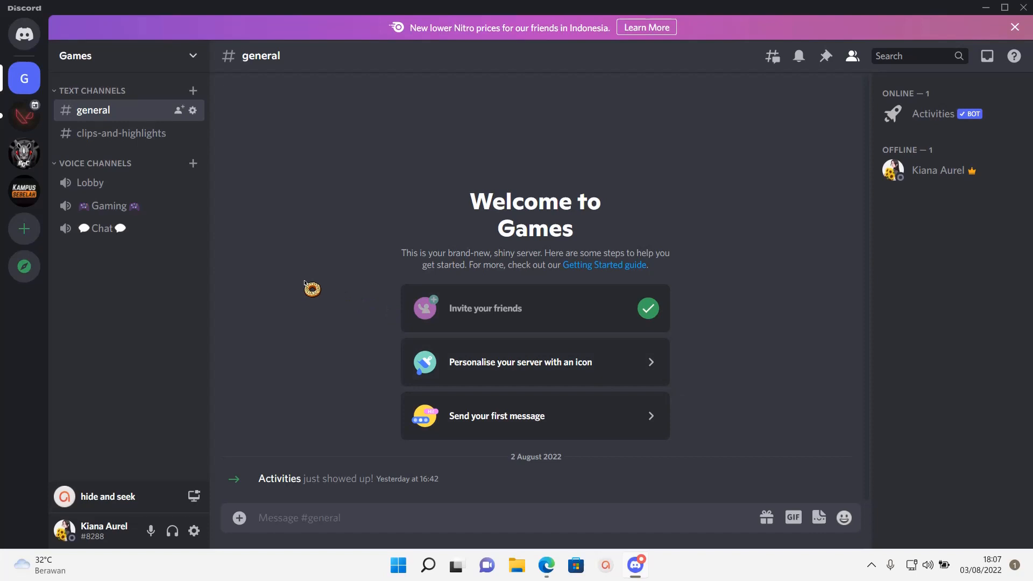
{"action": "mouse_move", "coordinate": [677, 229]}
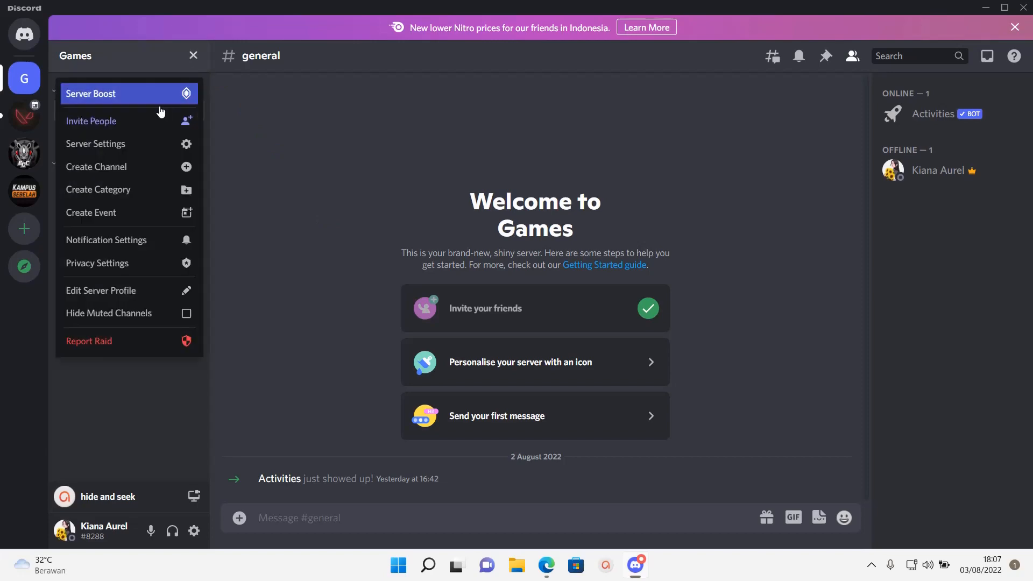
Step: Create a new role from the Games server's Server Settings Roles page
{"action": "left_click", "coordinate": [95, 143]}
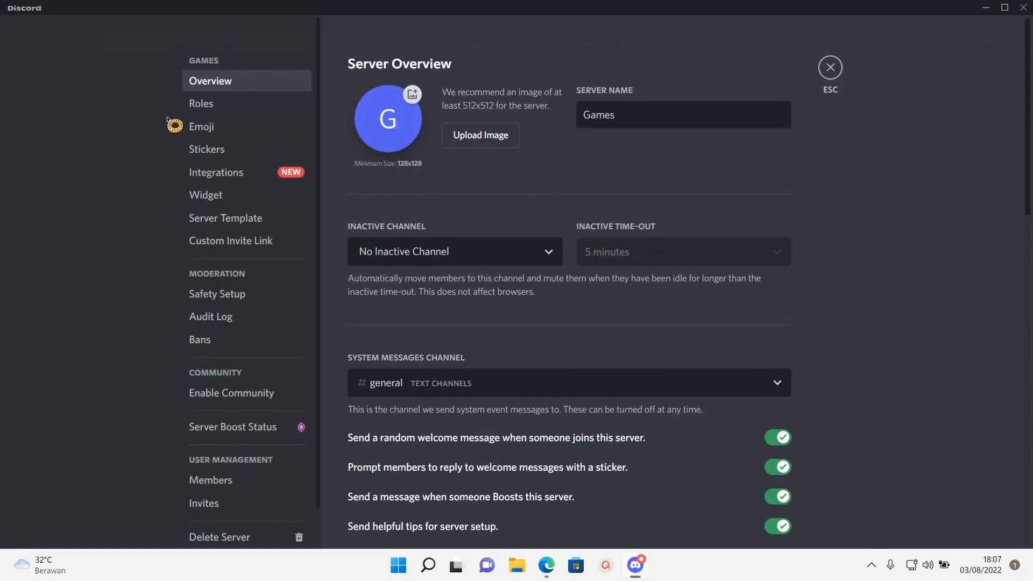
{"action": "left_click", "coordinate": [200, 103]}
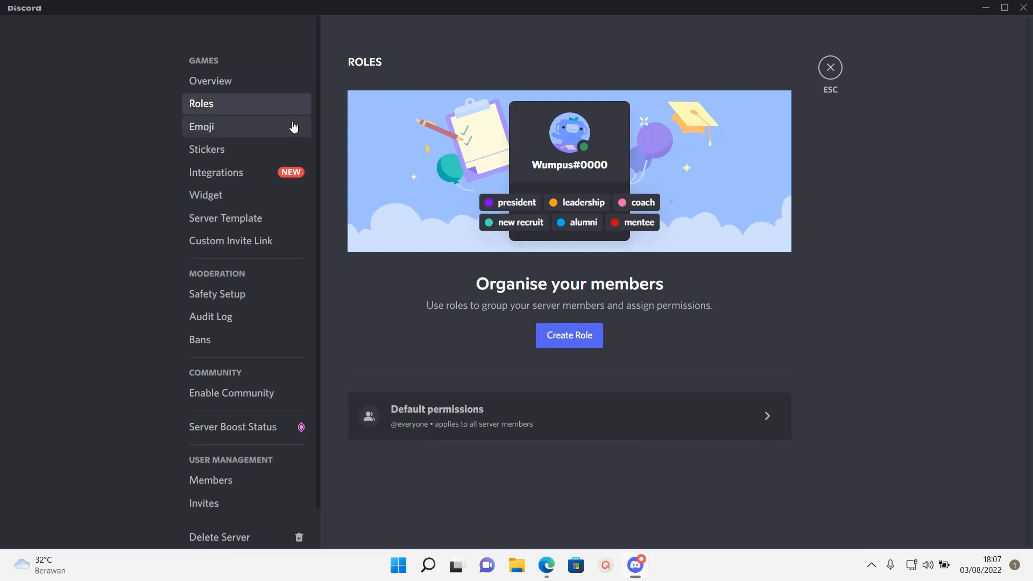
{"action": "mouse_move", "coordinate": [569, 335]}
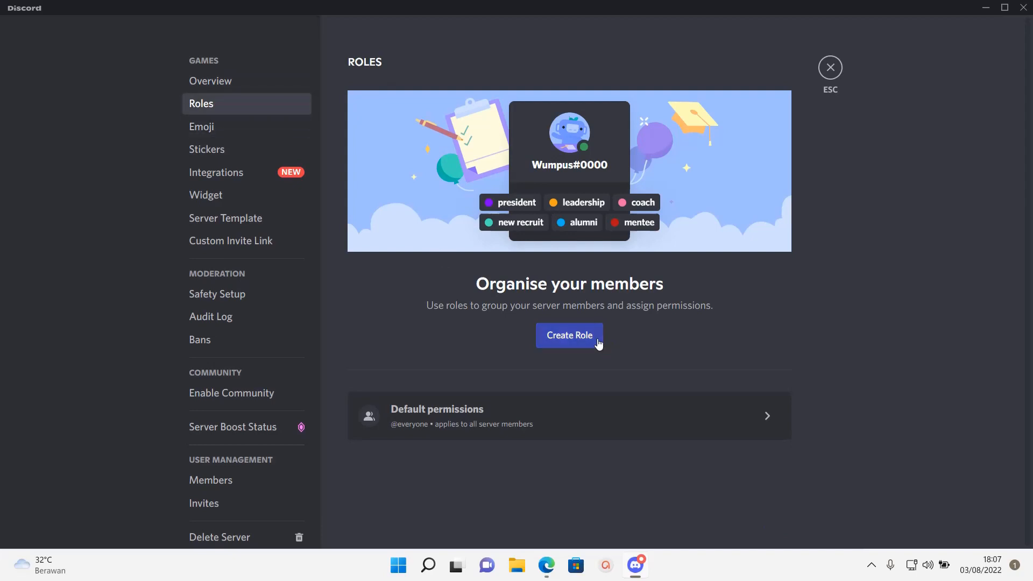
{"action": "left_click", "coordinate": [568, 335]}
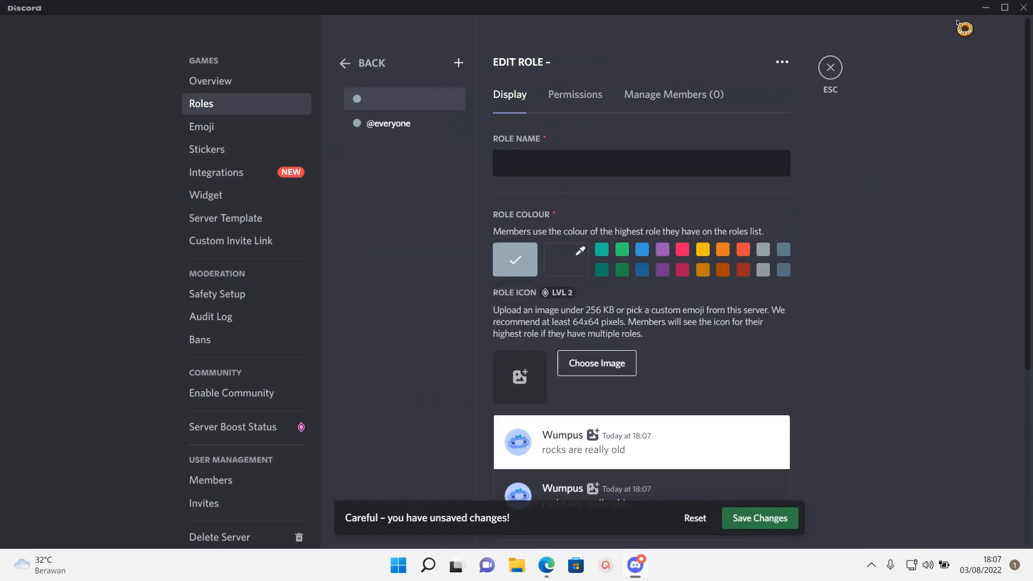
Step: Search Emojipedia for the crown emoji and open its Crown page
{"action": "left_click", "coordinate": [546, 565]}
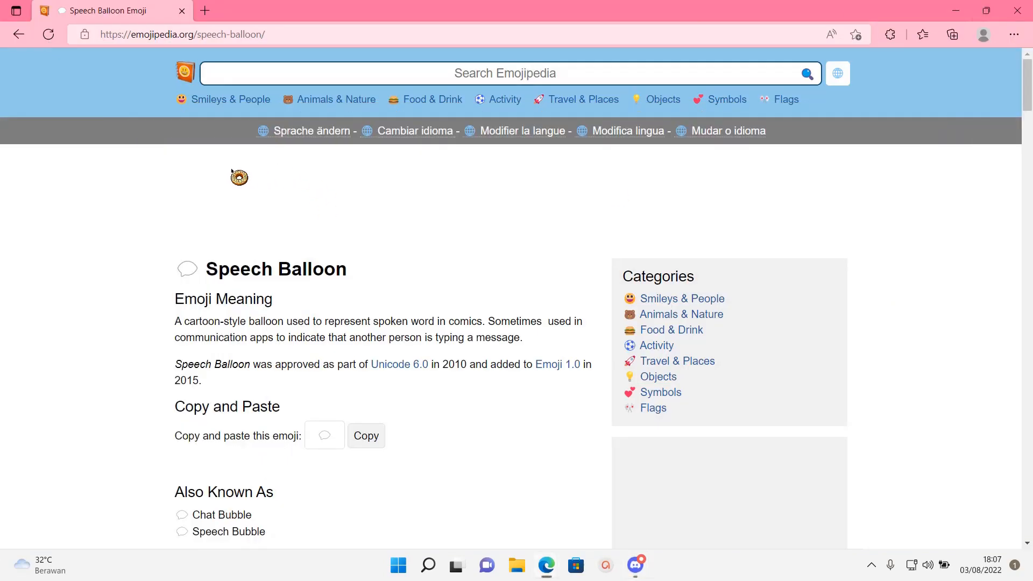
{"action": "left_click", "coordinate": [505, 73]}
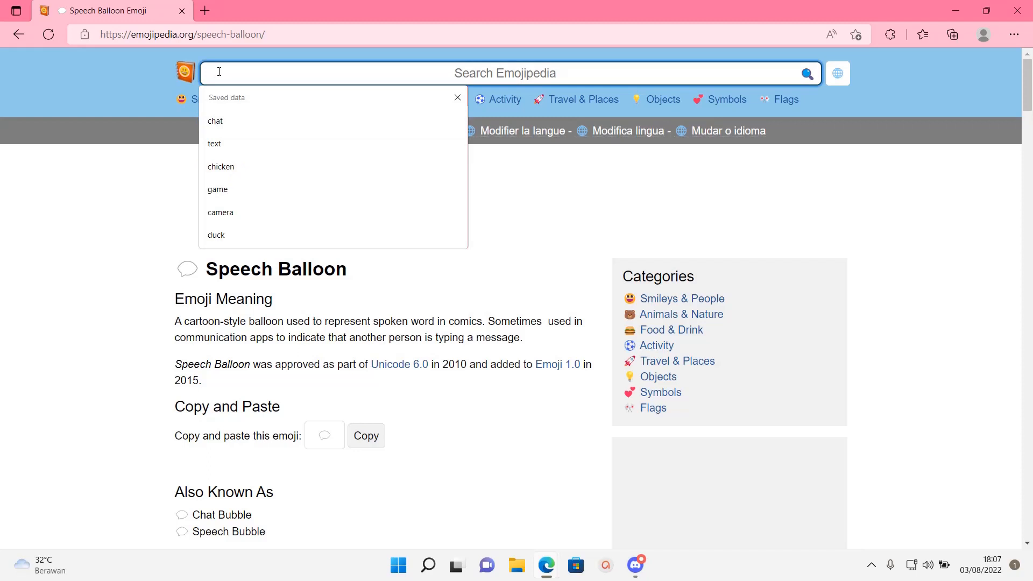
{"action": "type", "text": "ch"}
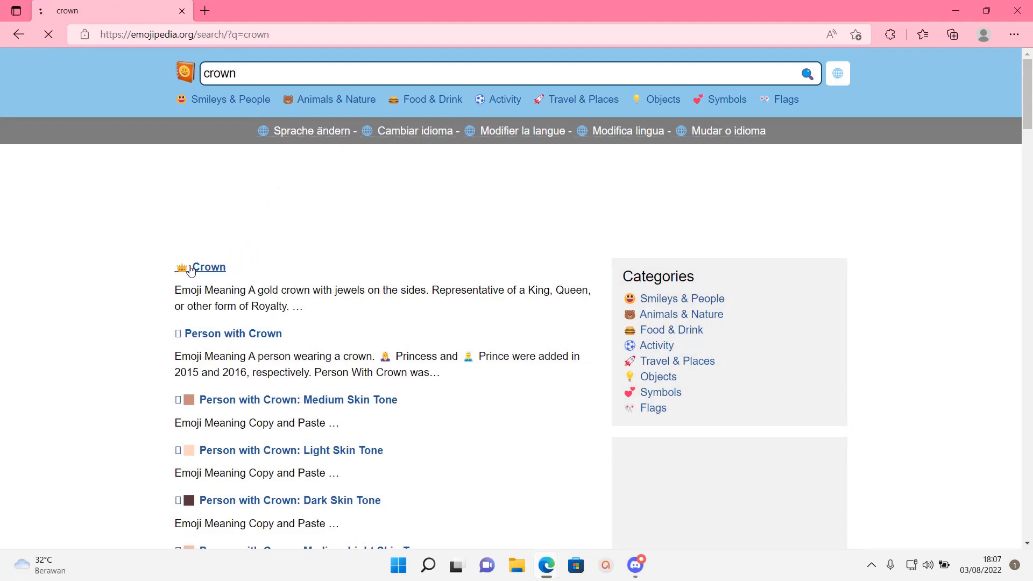
{"action": "left_click", "coordinate": [212, 267]}
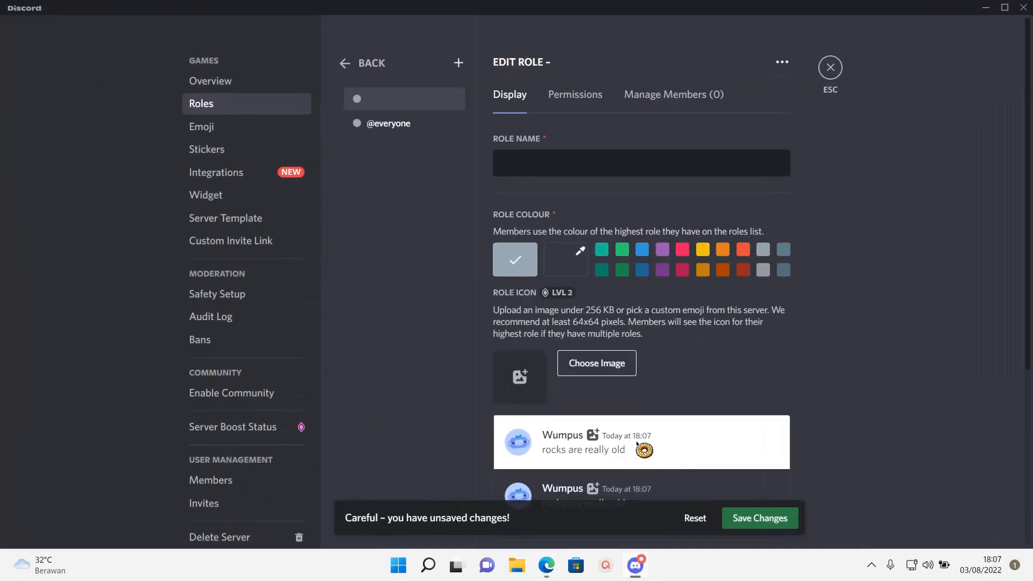
Step: Enter 👑, then 'queen of this server', then another 👑 in the Role Name field
{"action": "type", "text": "👑"}
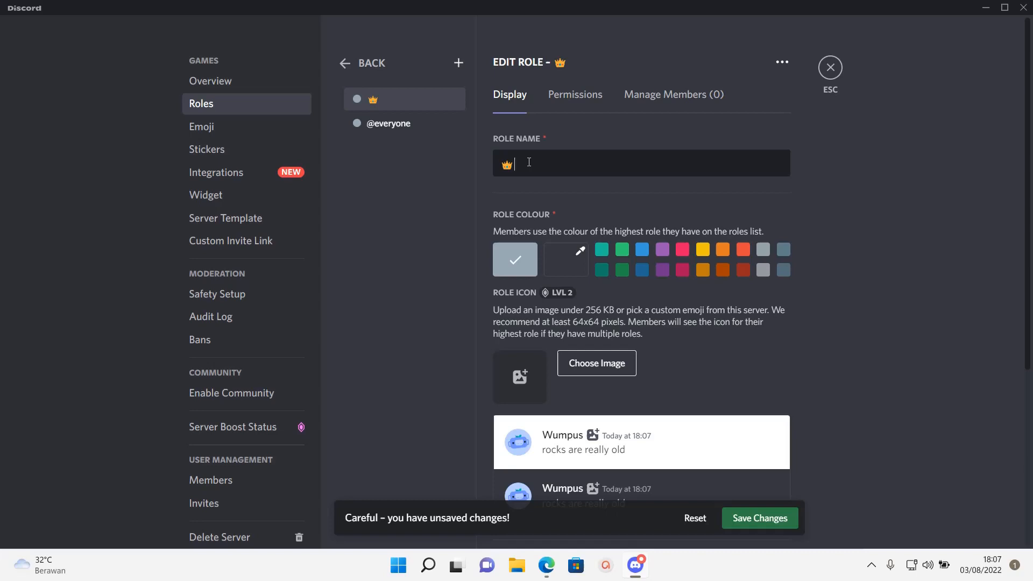
{"action": "type", "text": "queen of this server"}
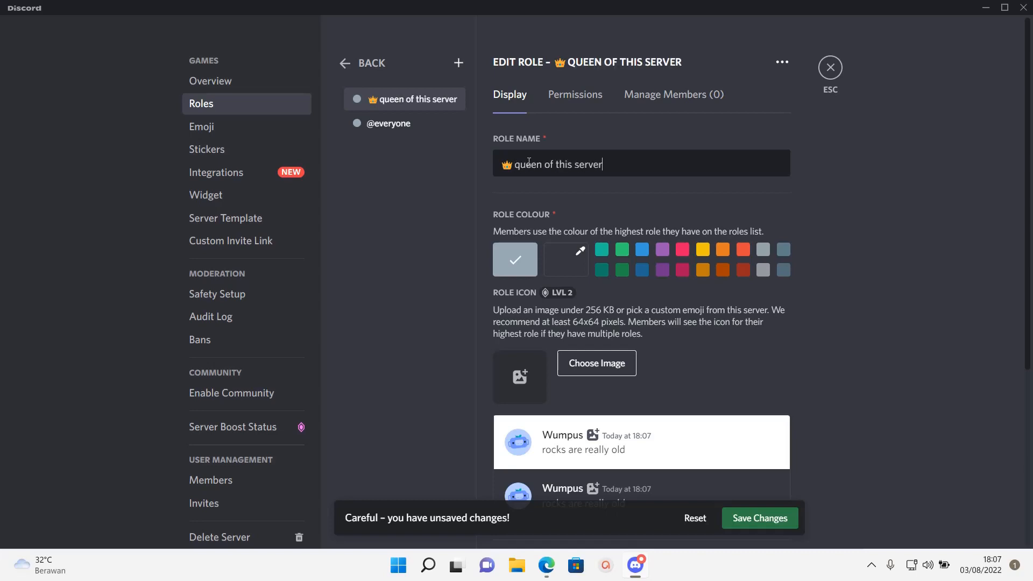
{"action": "type", "text": "👑"}
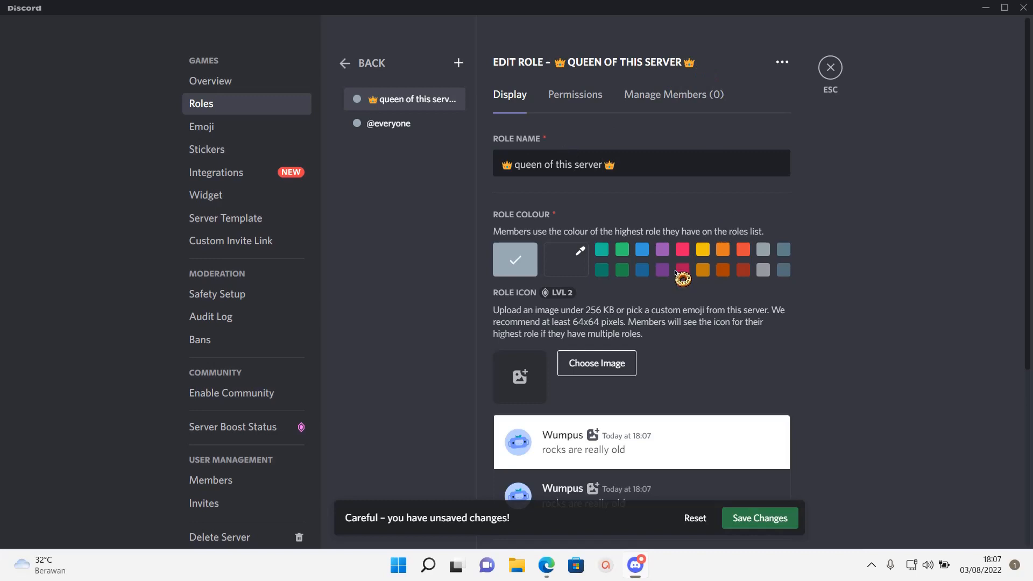
Step: Try preset colours, then pick a custom light pink role colour and save
{"action": "left_click", "coordinate": [702, 250]}
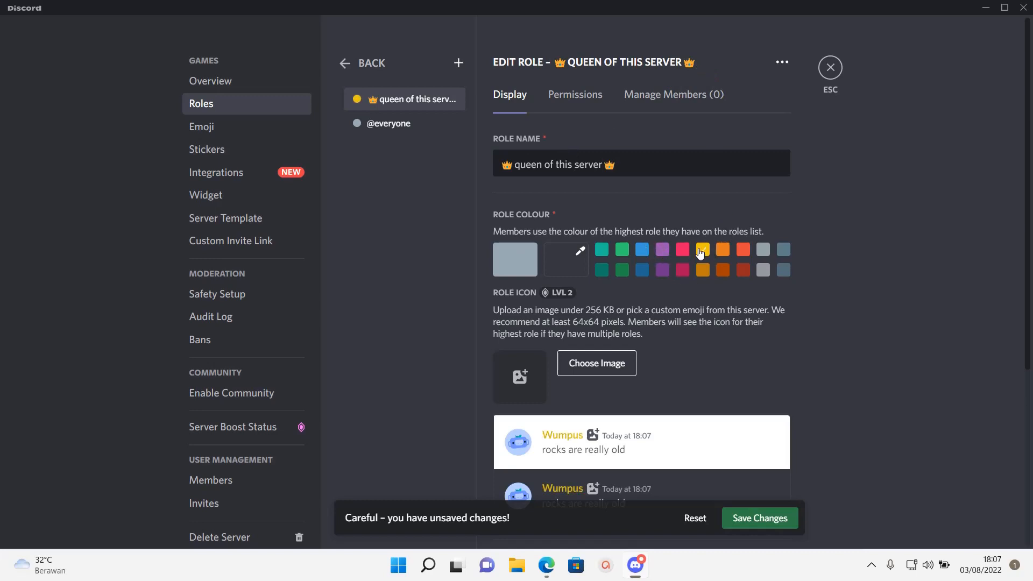
{"action": "left_click", "coordinate": [682, 270]}
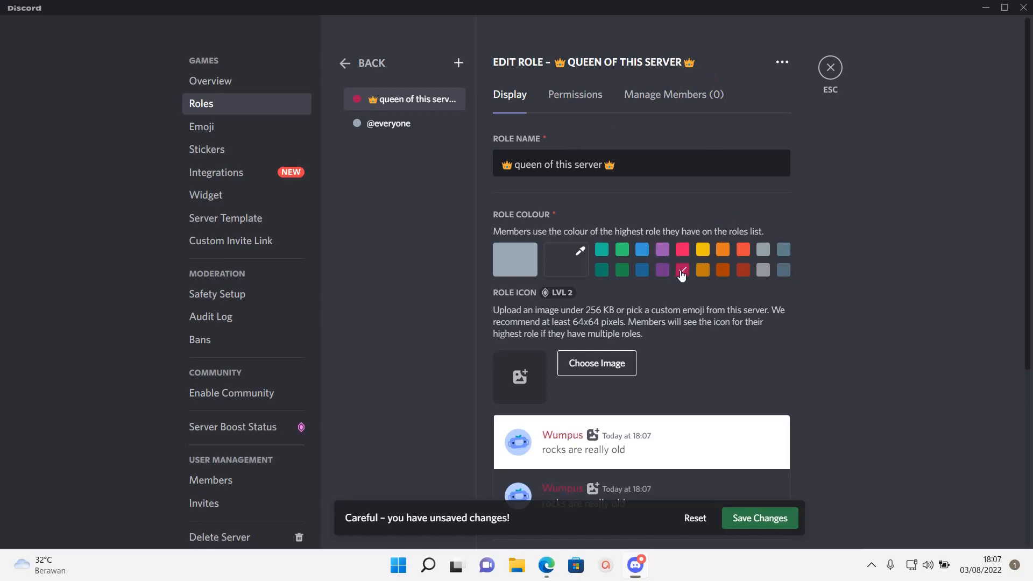
{"action": "left_click", "coordinate": [515, 259]}
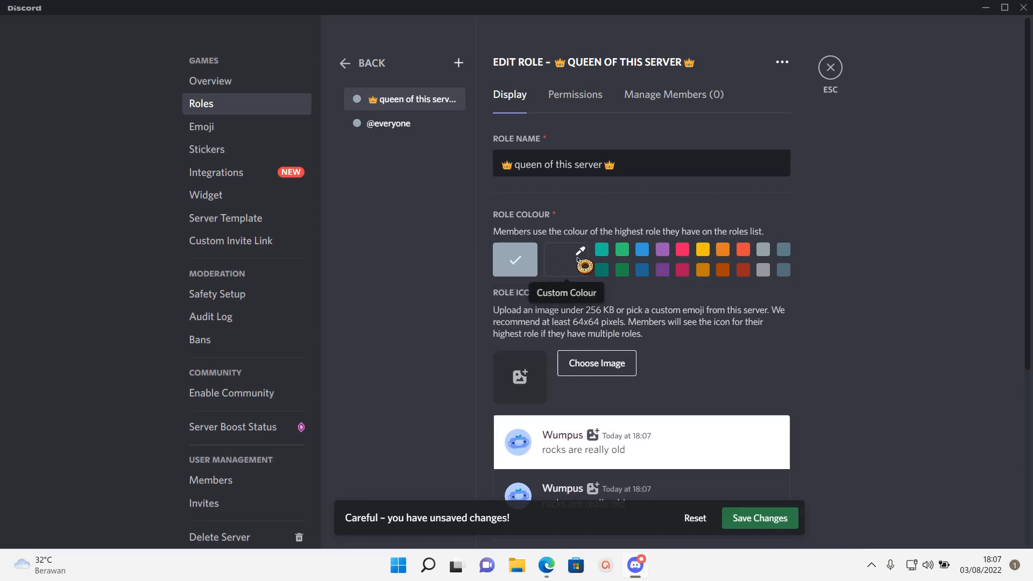
{"action": "left_click", "coordinate": [566, 259]}
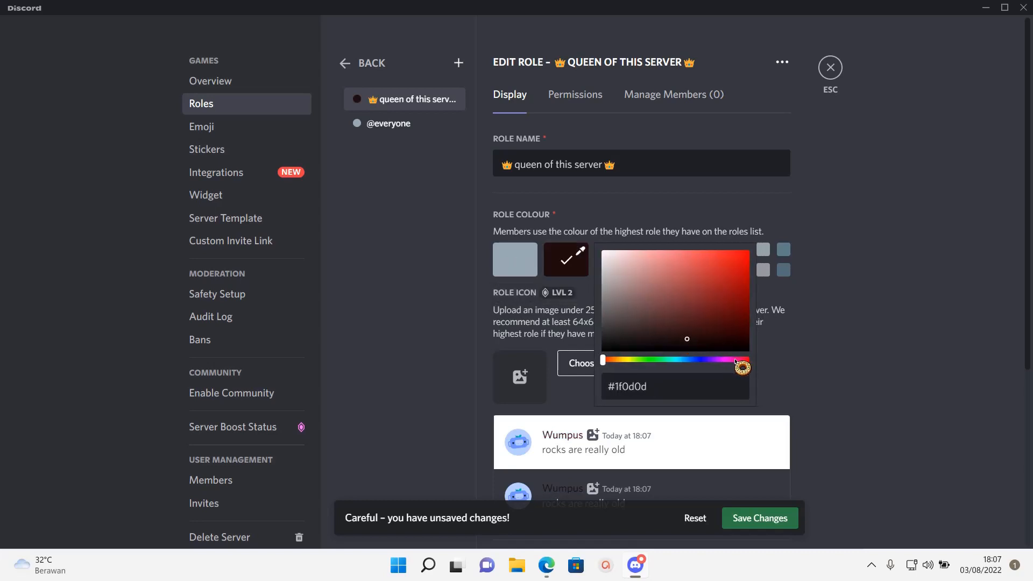
{"action": "left_click_drag", "start_coordinate": [741, 360], "coordinate": [731, 360]}
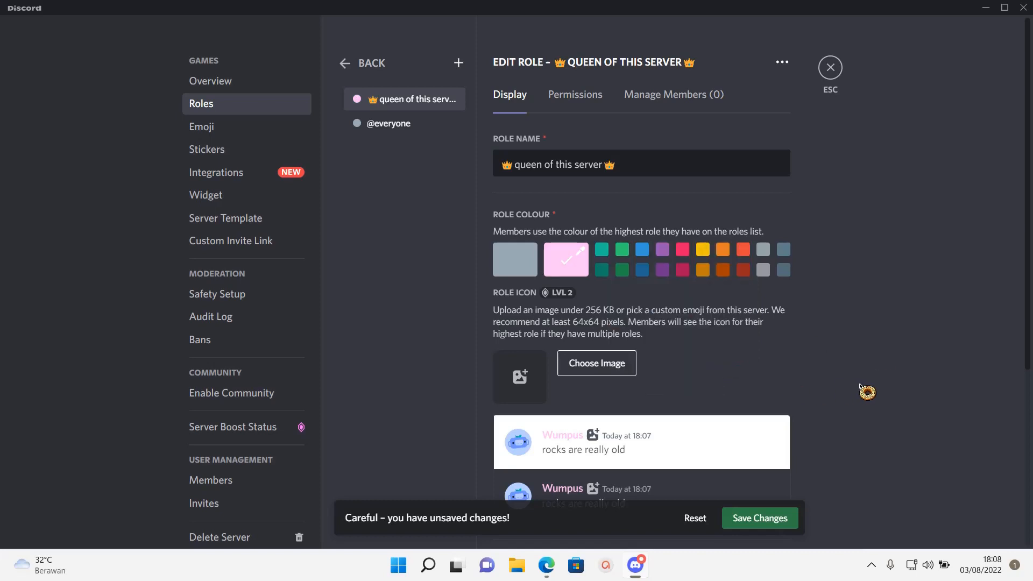
{"action": "mouse_move", "coordinate": [681, 318]}
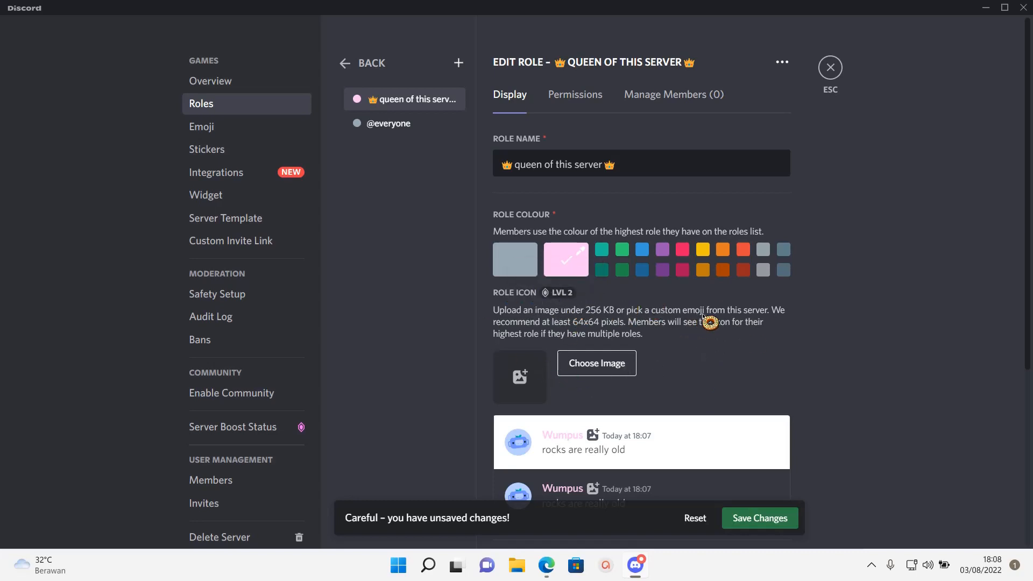
{"action": "left_click", "coordinate": [760, 517]}
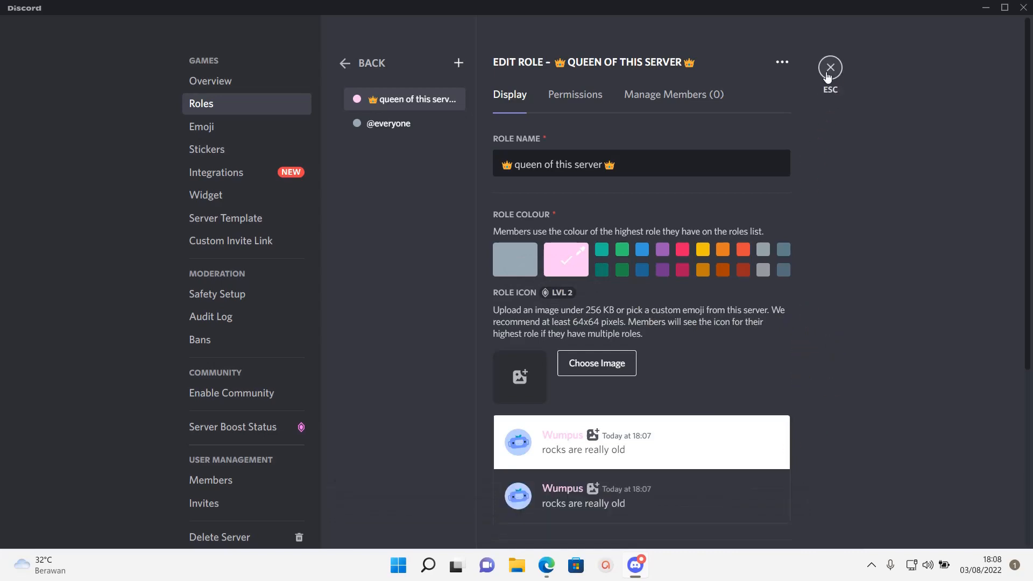
Step: Reopen Server Settings and edit the queen of this server role
{"action": "left_click", "coordinate": [829, 68]}
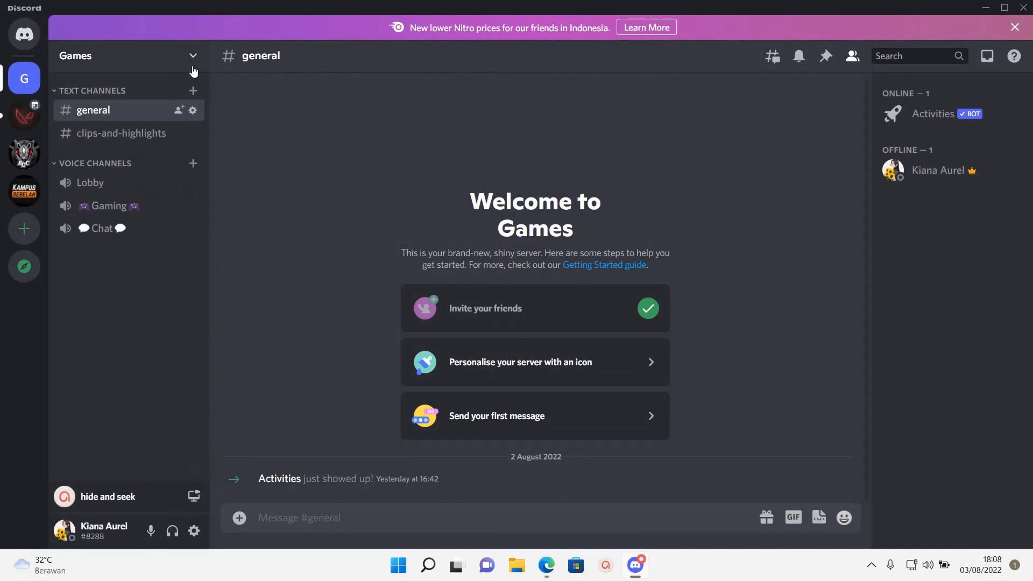
{"action": "left_click", "coordinate": [193, 55]}
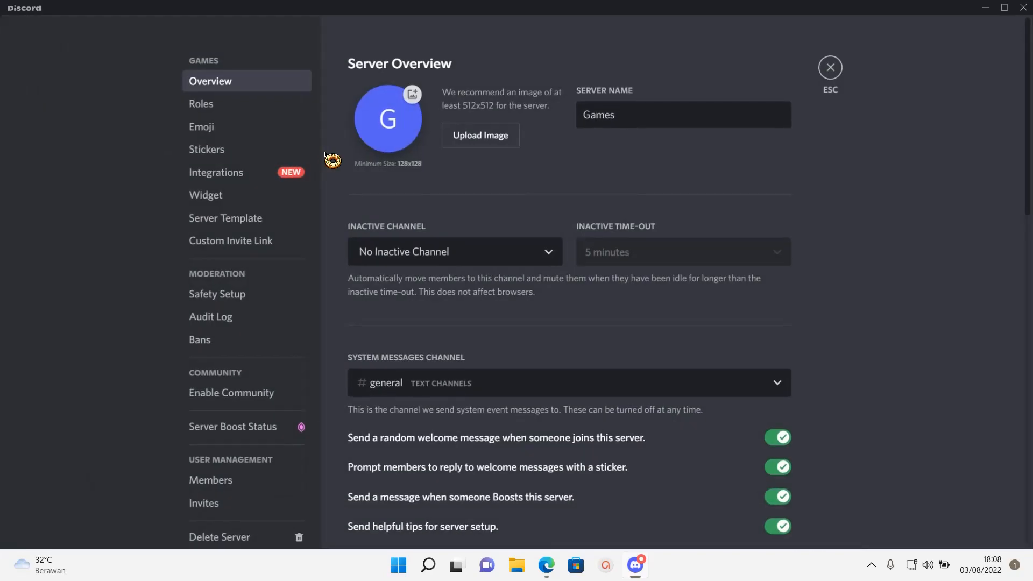
{"action": "left_click", "coordinate": [202, 103]}
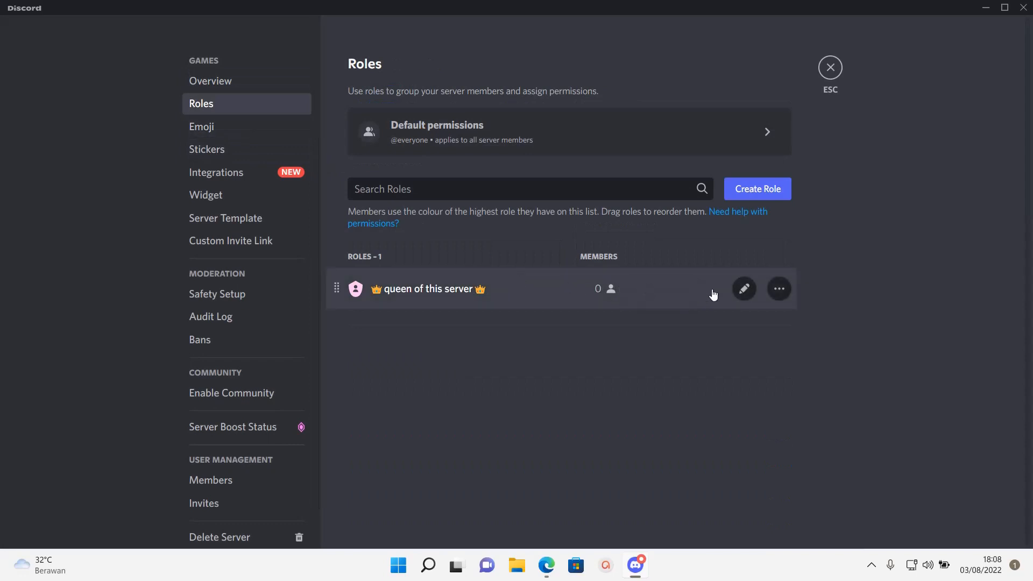
{"action": "left_click", "coordinate": [744, 288]}
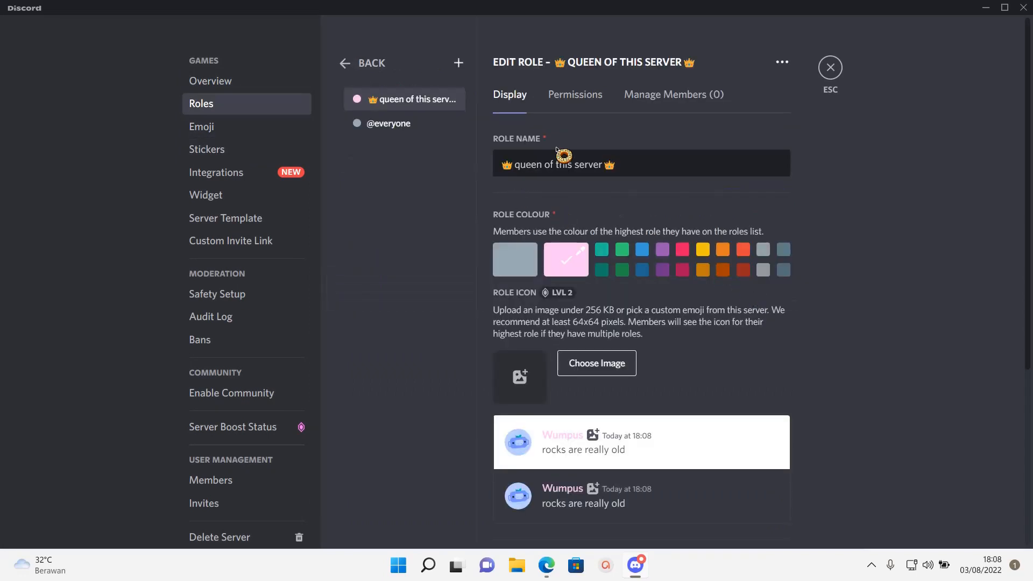
{"action": "left_click", "coordinate": [673, 94]}
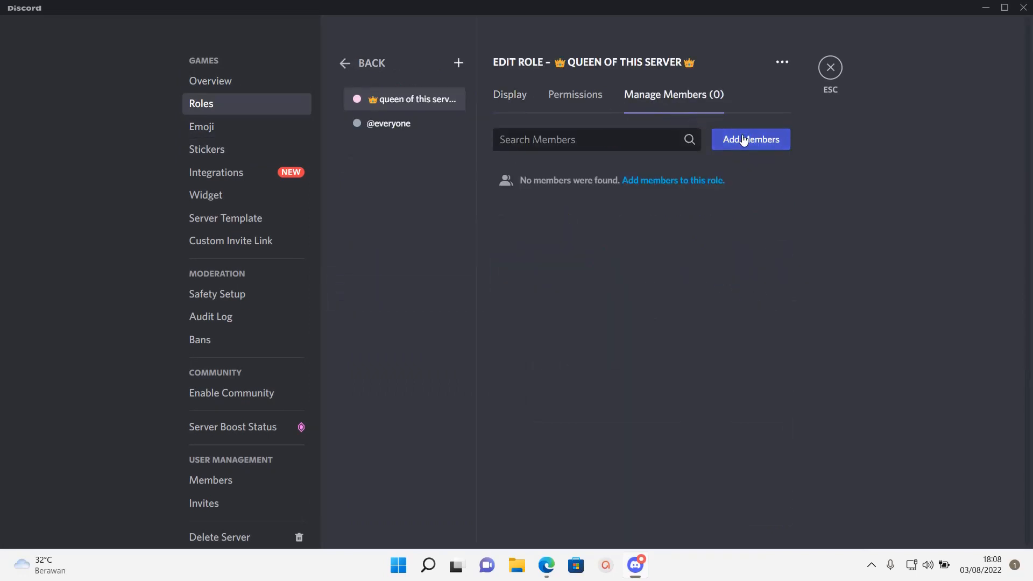
{"action": "left_click", "coordinate": [750, 139]}
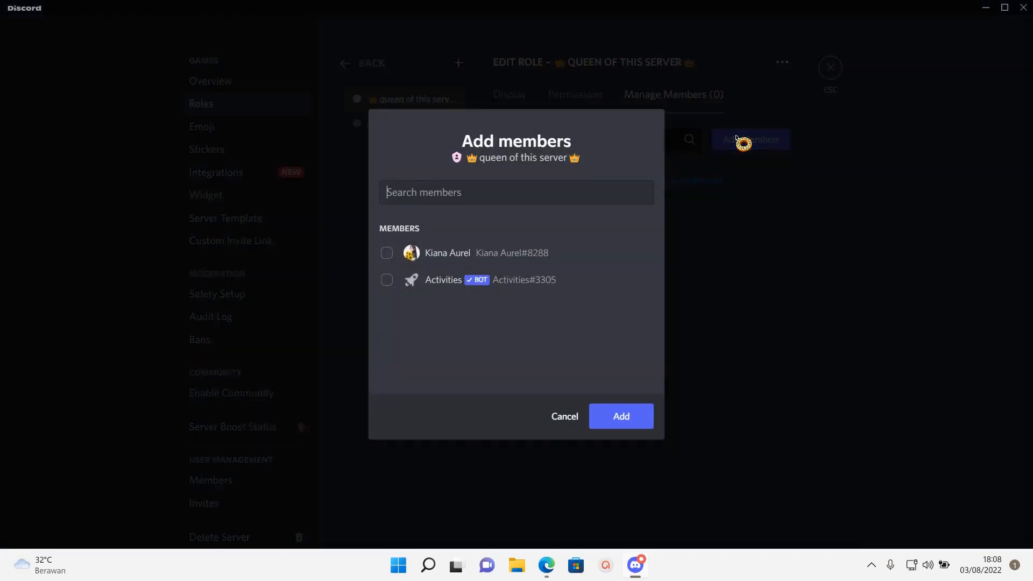
{"action": "left_click", "coordinate": [619, 416]}
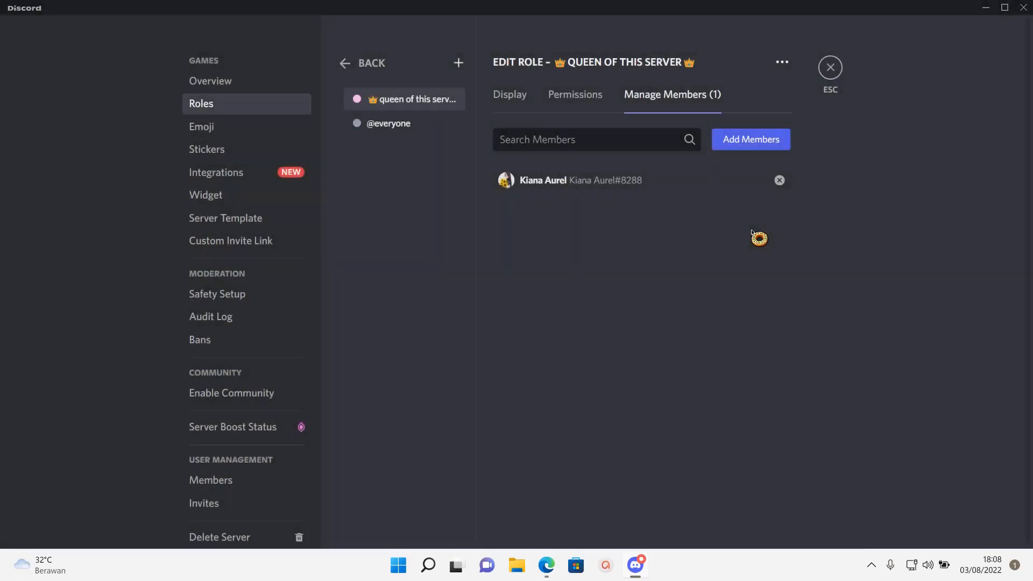
{"action": "left_click", "coordinate": [830, 67]}
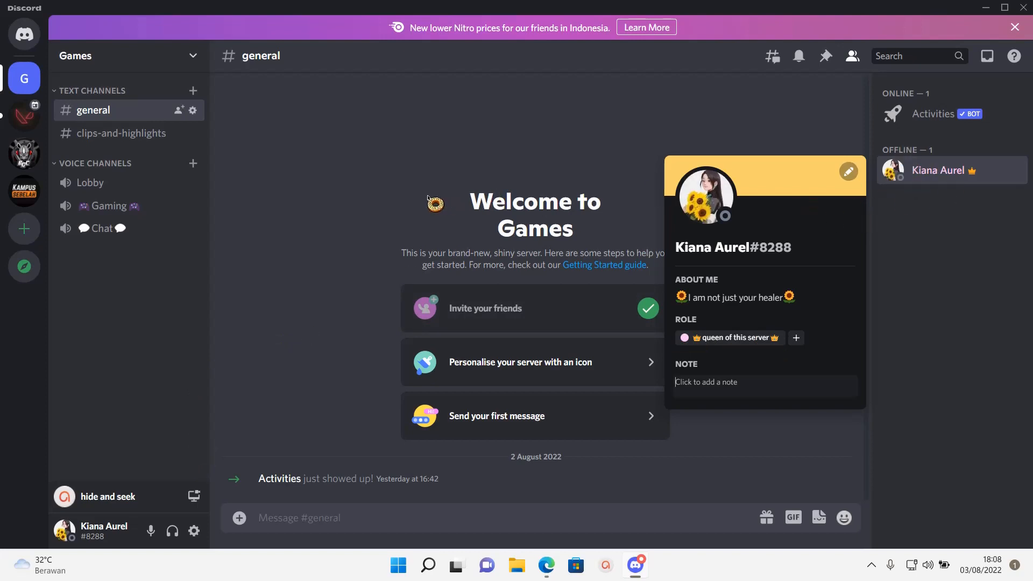
{"action": "left_click", "coordinate": [328, 276]}
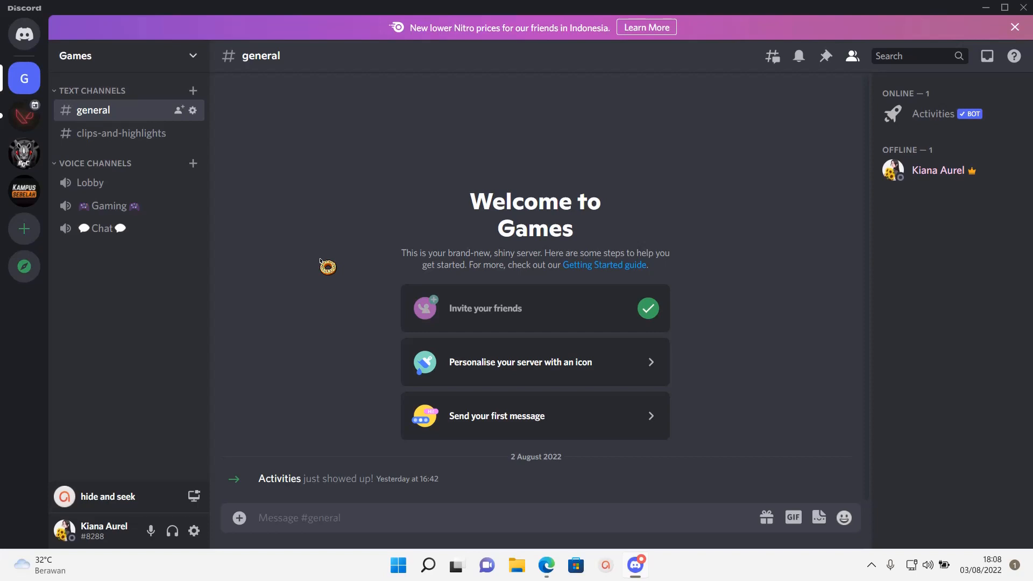
{"action": "mouse_move", "coordinate": [334, 278]}
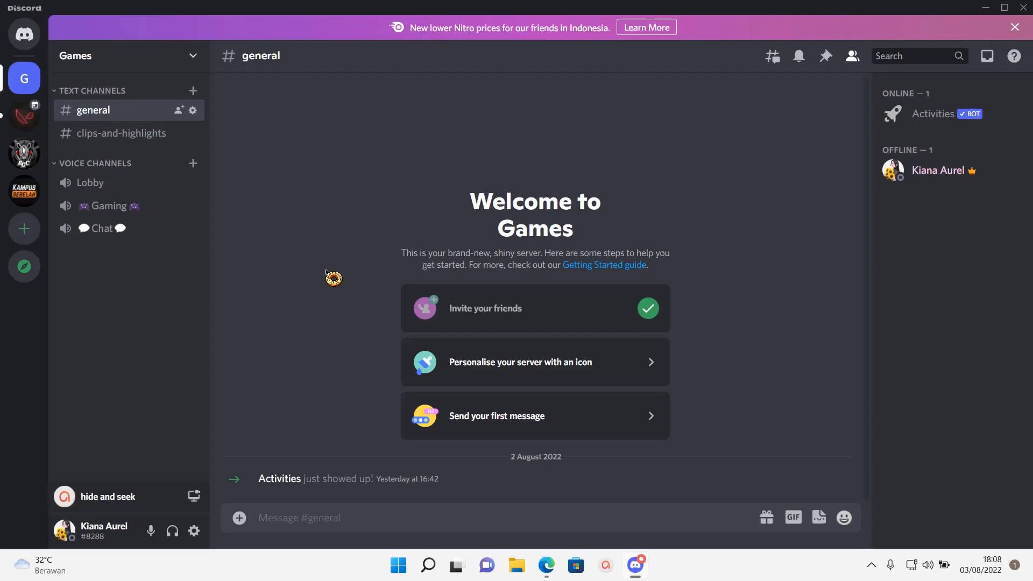
{"action": "mouse_move", "coordinate": [329, 277]}
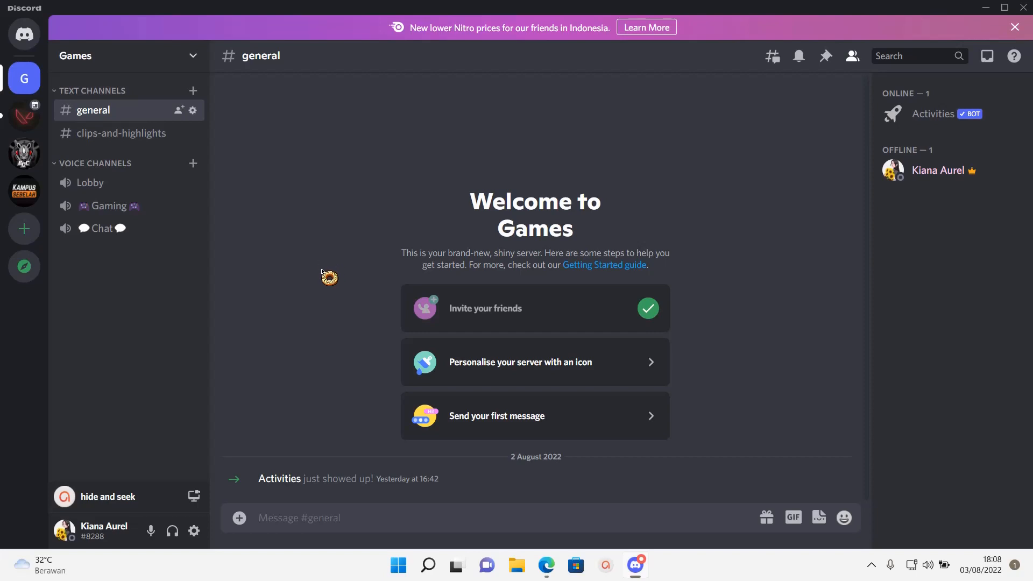
{"action": "mouse_move", "coordinate": [890, 373]}
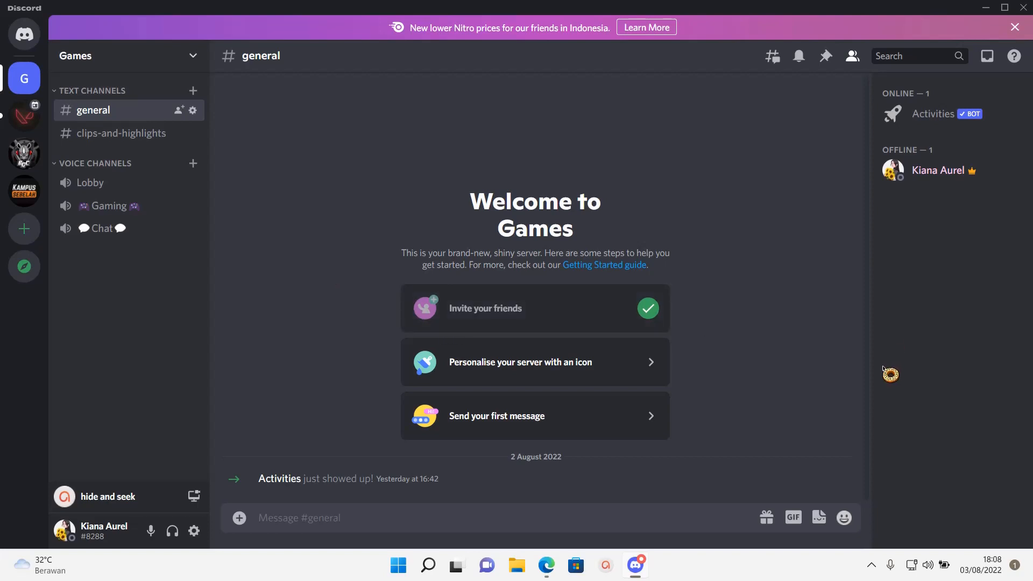
{"action": "mouse_move", "coordinate": [886, 377]}
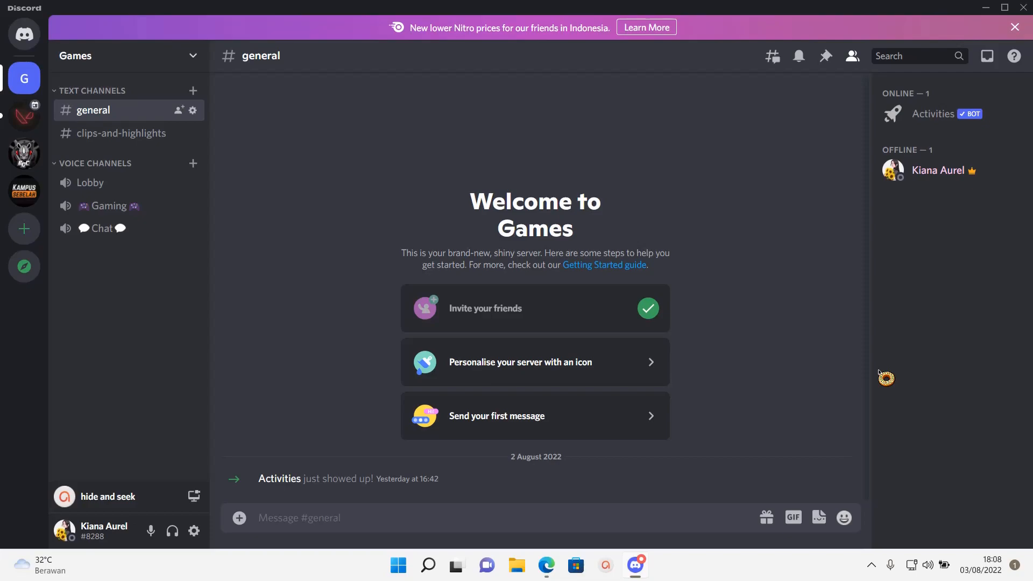